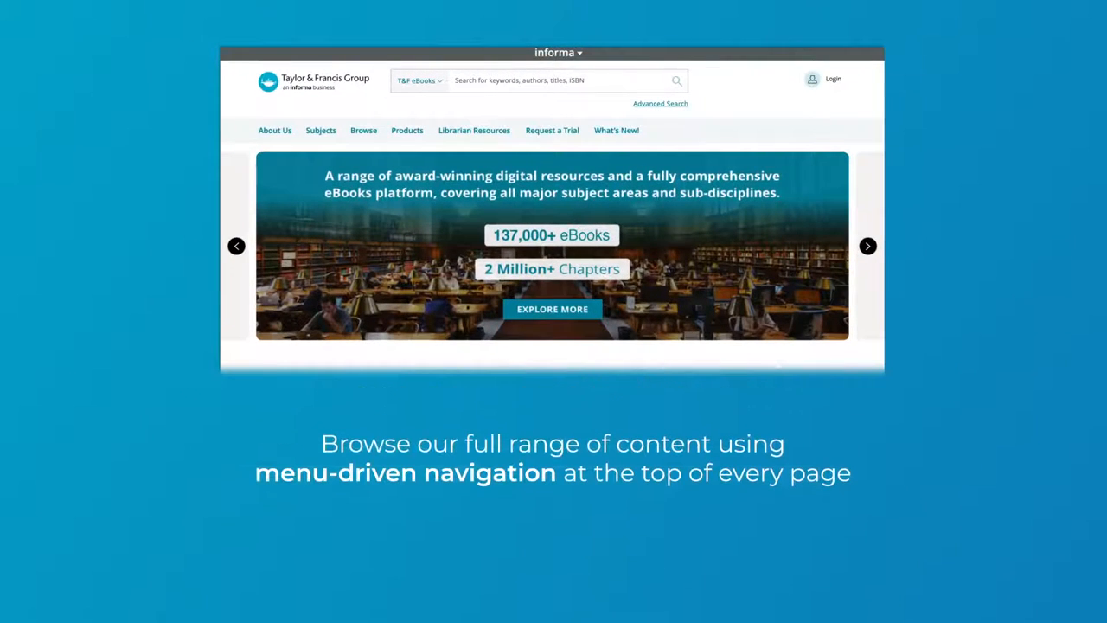
# - Show the Subjects list, then the Browse options, and go to the eBook collections catalogue
pyautogui.click(322, 131)
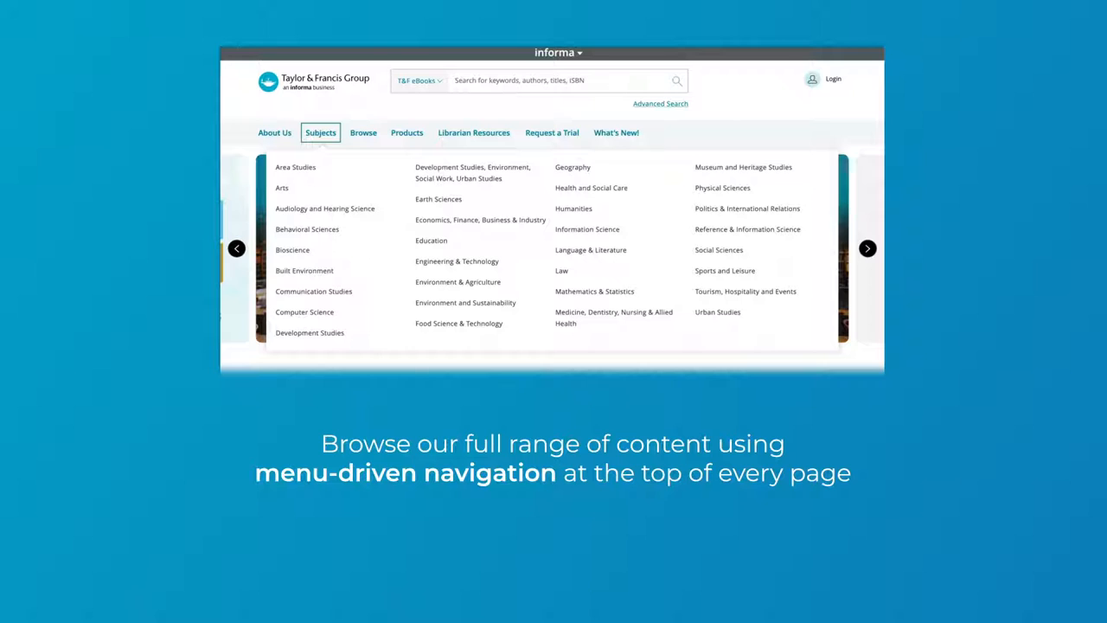
pyautogui.click(363, 132)
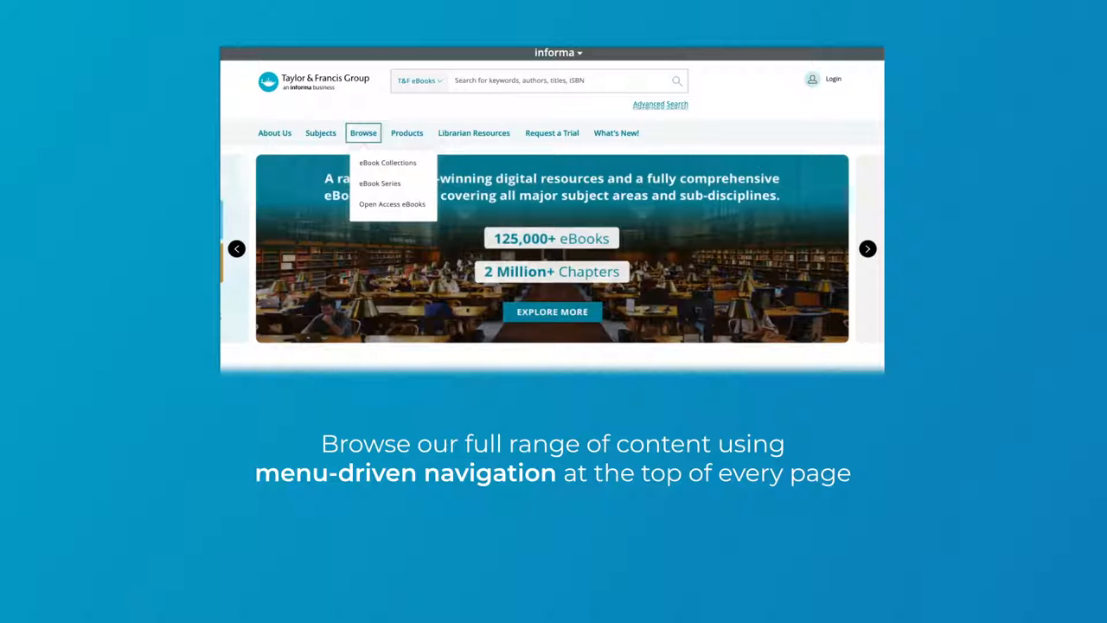
pyautogui.click(387, 163)
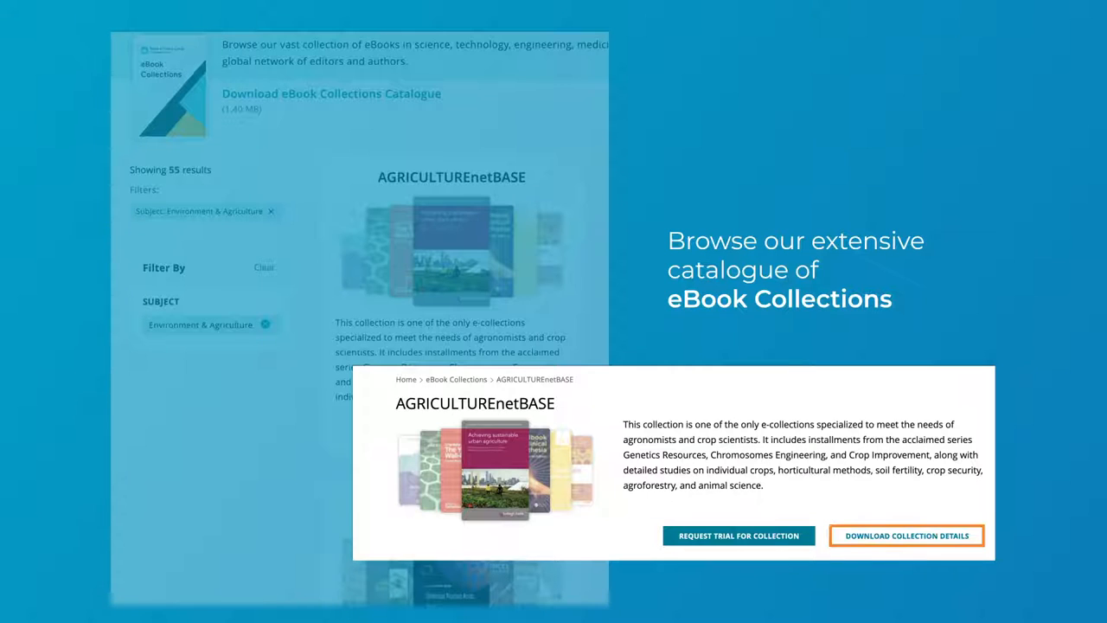
pyautogui.moveTo(739, 536)
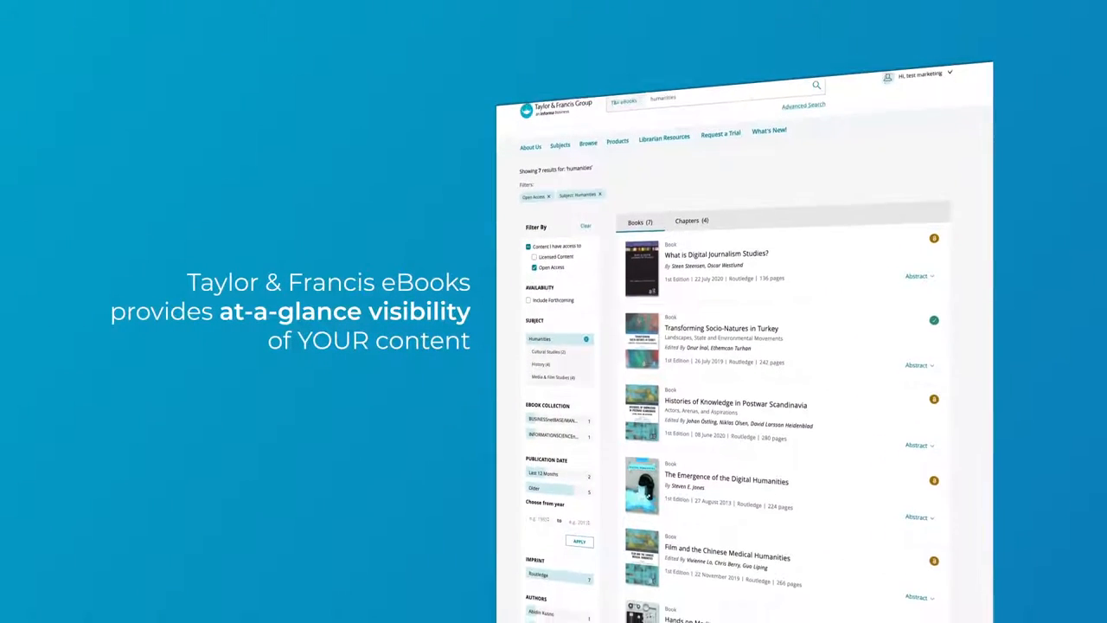
# - Scroll further down the open access Humanities book results
pyautogui.scroll(-3)
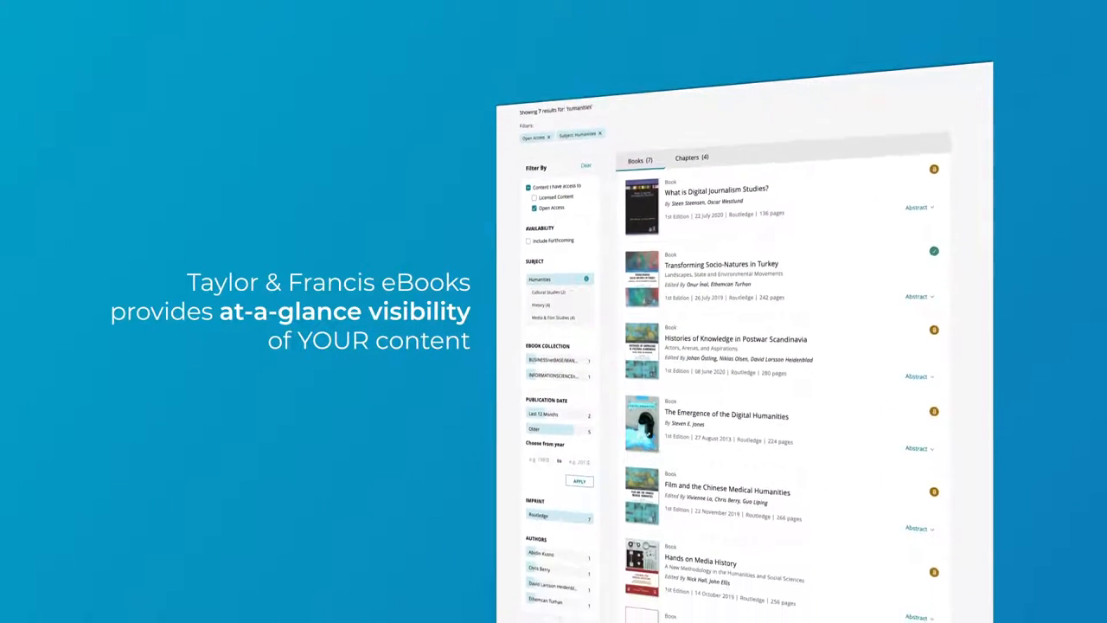
pyautogui.scroll(-3)
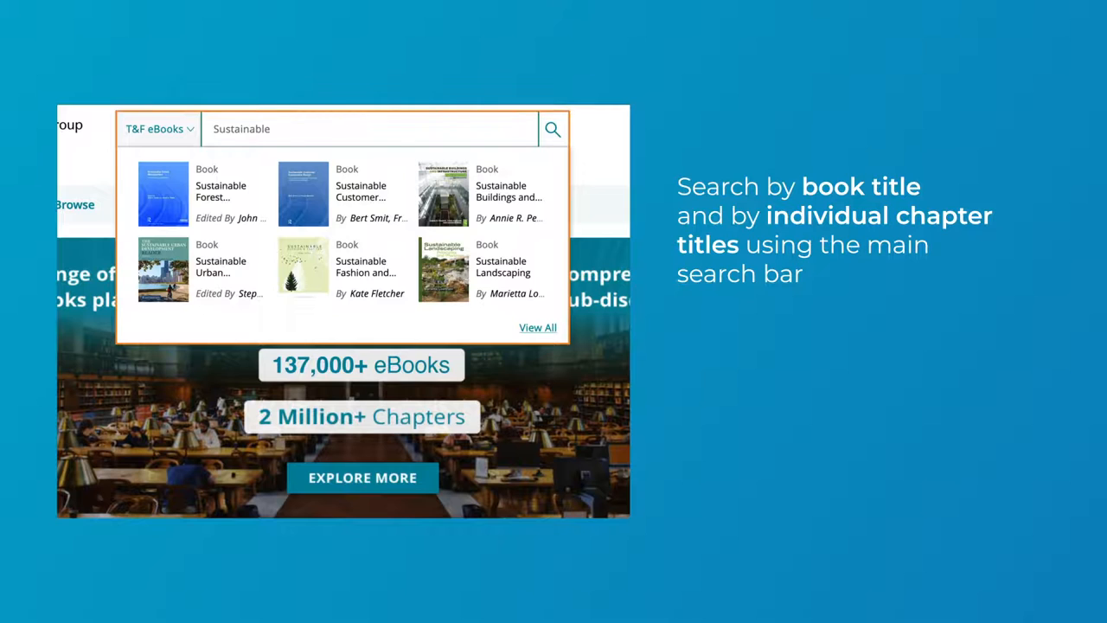
# - Run the search for 'Sustainable' and go to one of the matching book titles
pyautogui.click(552, 128)
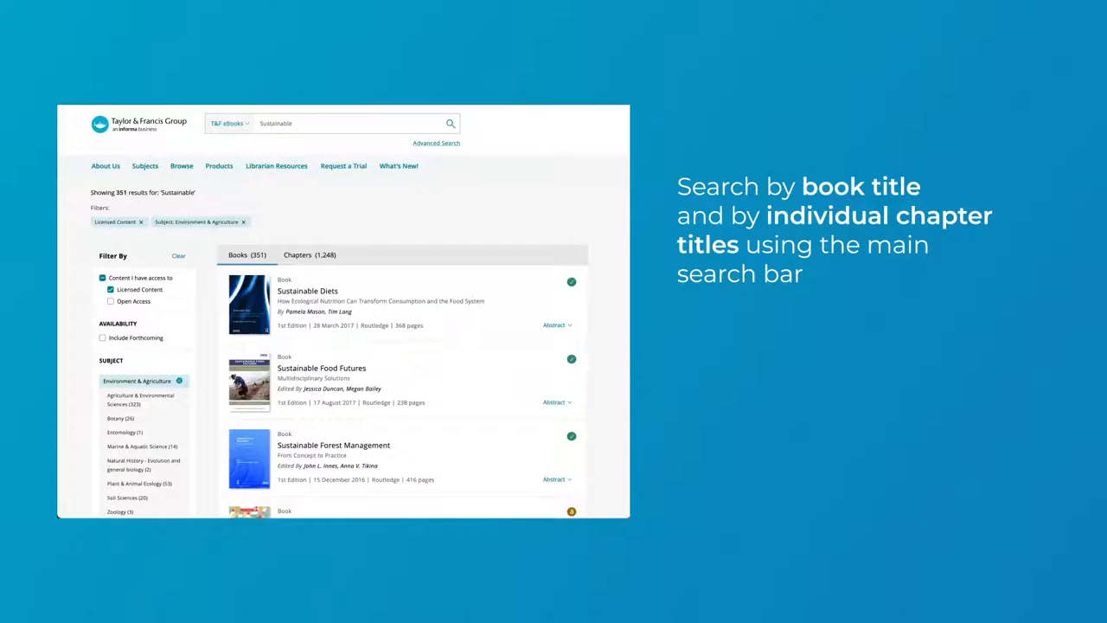
pyautogui.click(100, 337)
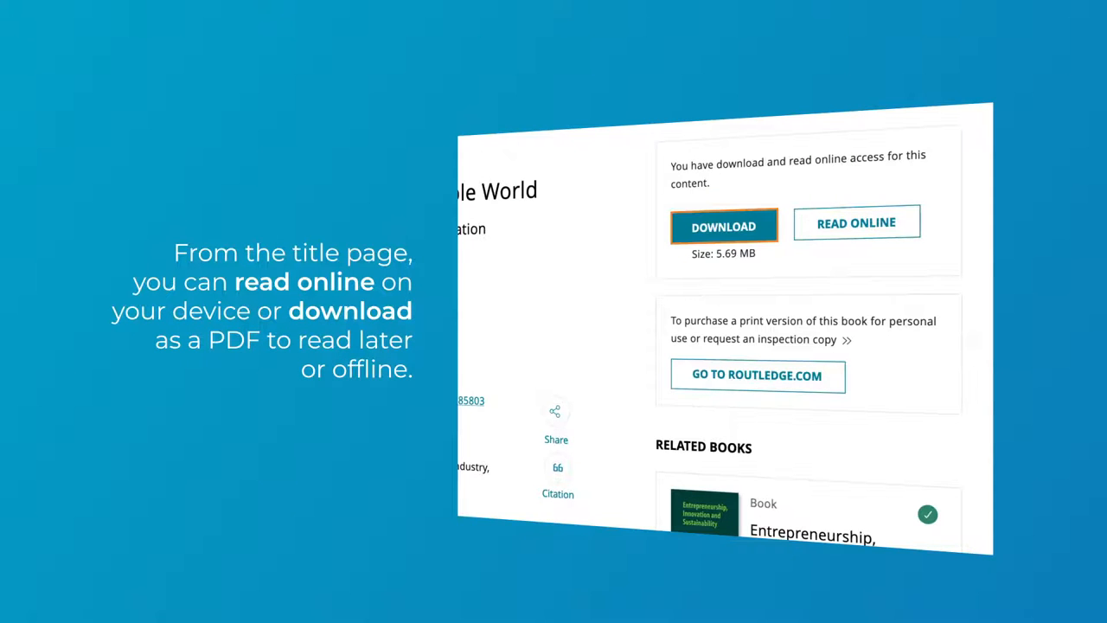
# - Download the book as a PDF from its title page
pyautogui.click(856, 222)
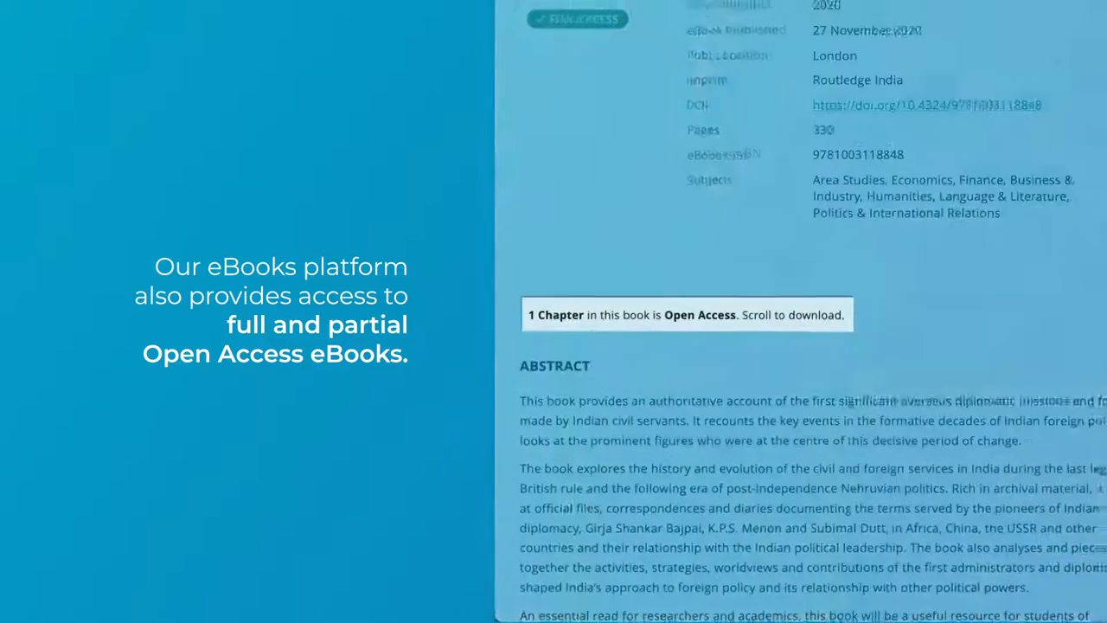
# - Scroll to the Table of Contents with per-chapter Download buttons
pyautogui.scroll(-3)
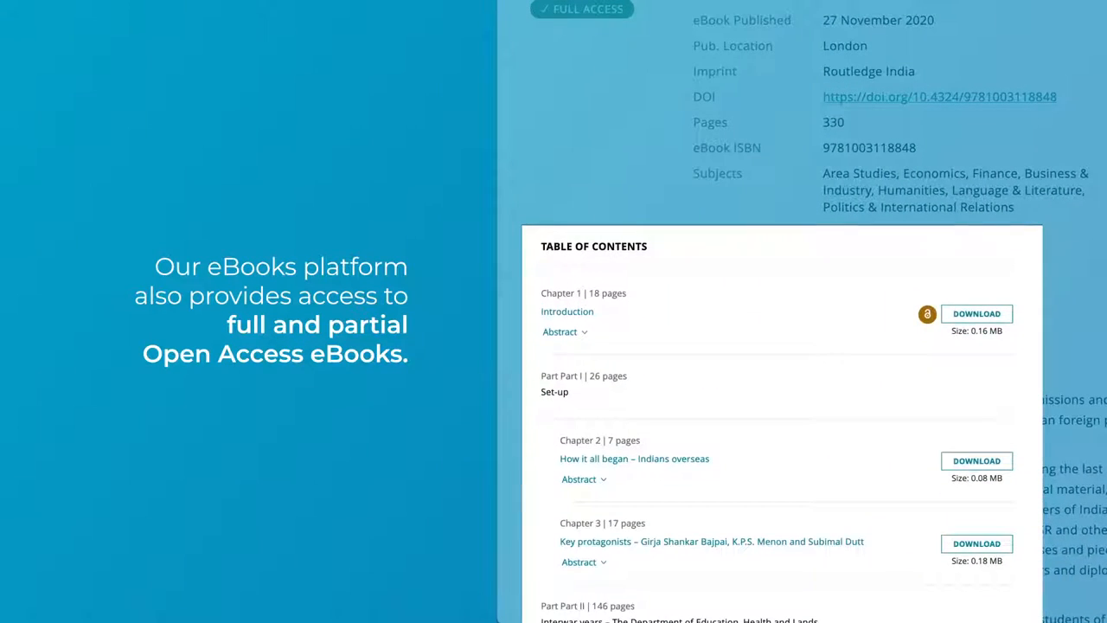
pyautogui.moveTo(976, 313)
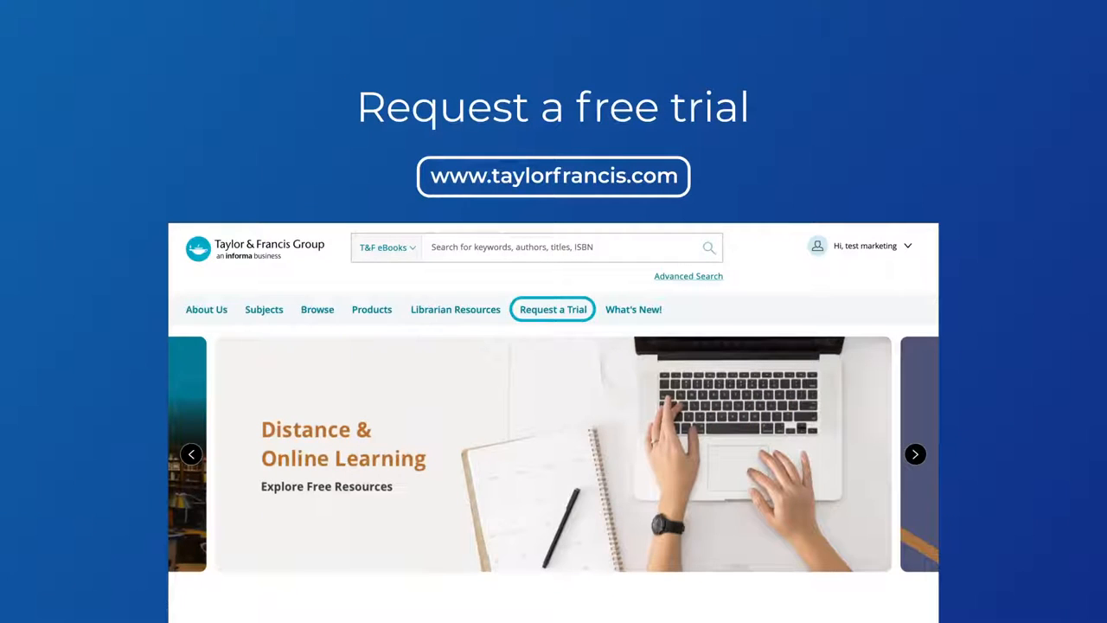
# - Bring up the free trial request form via Request a Trial
pyautogui.click(554, 308)
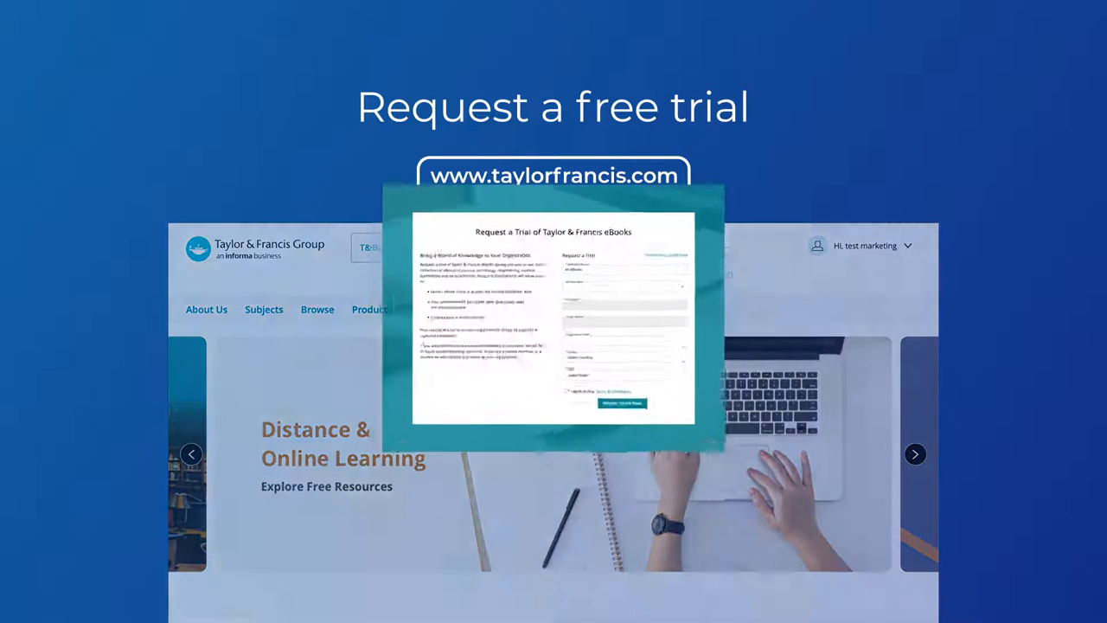